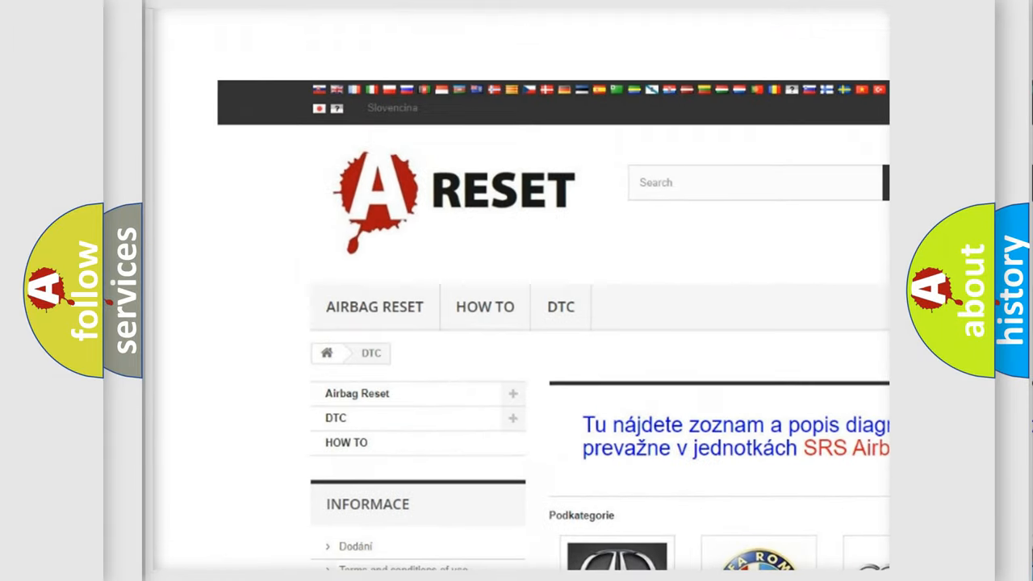
Step: Open the FIAT tile from the DTC brand grid and scroll through the Fiat trouble codes
scroll("down", 3)
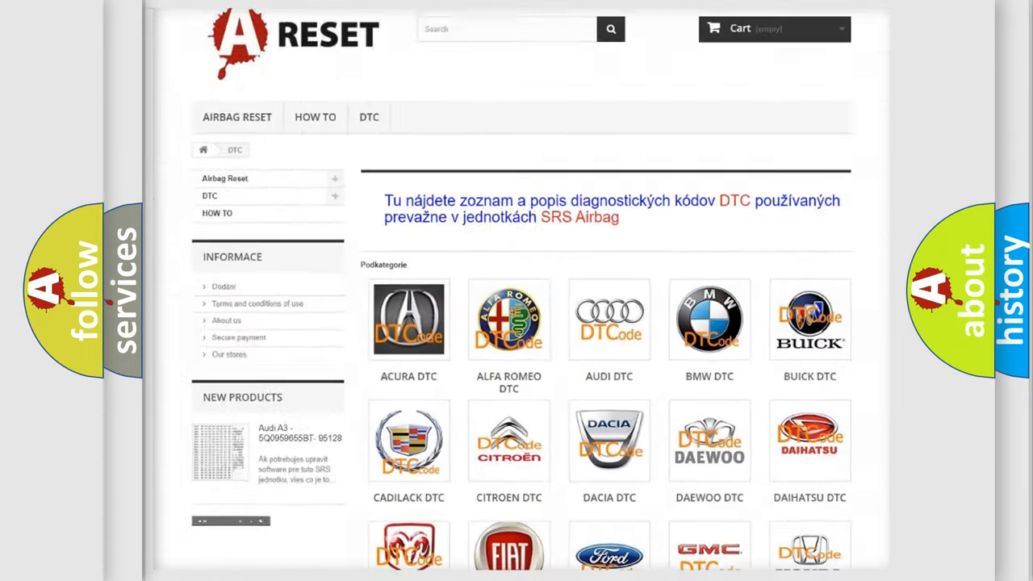
scroll("down", 3)
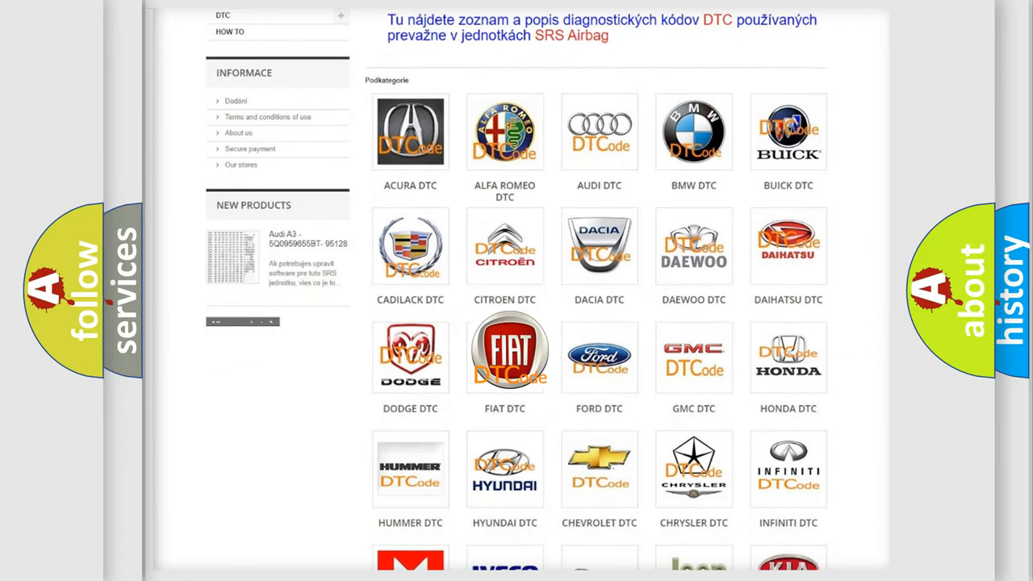
left_click(505, 355)
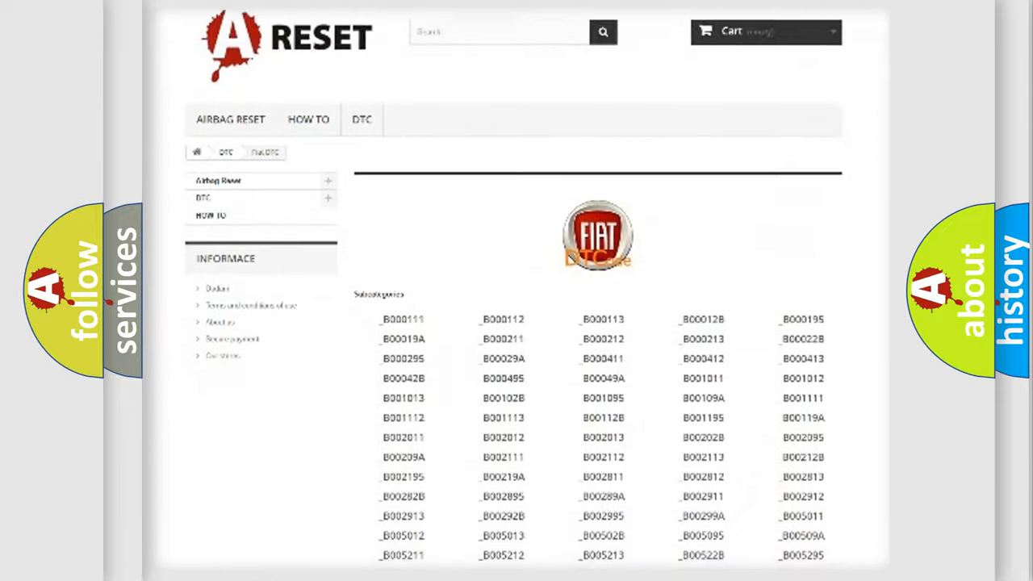
scroll("down", 3)
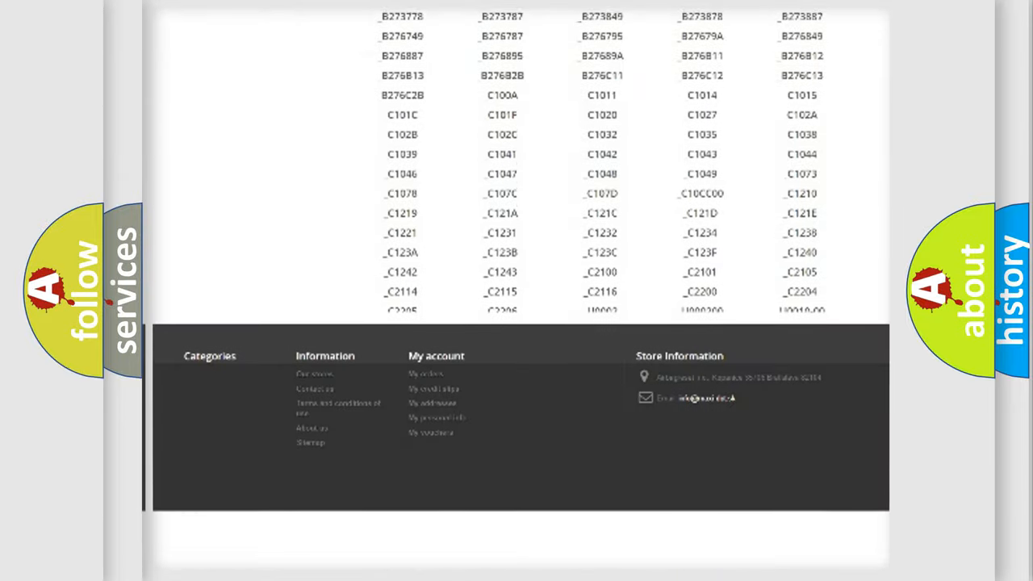
scroll("down", 3)
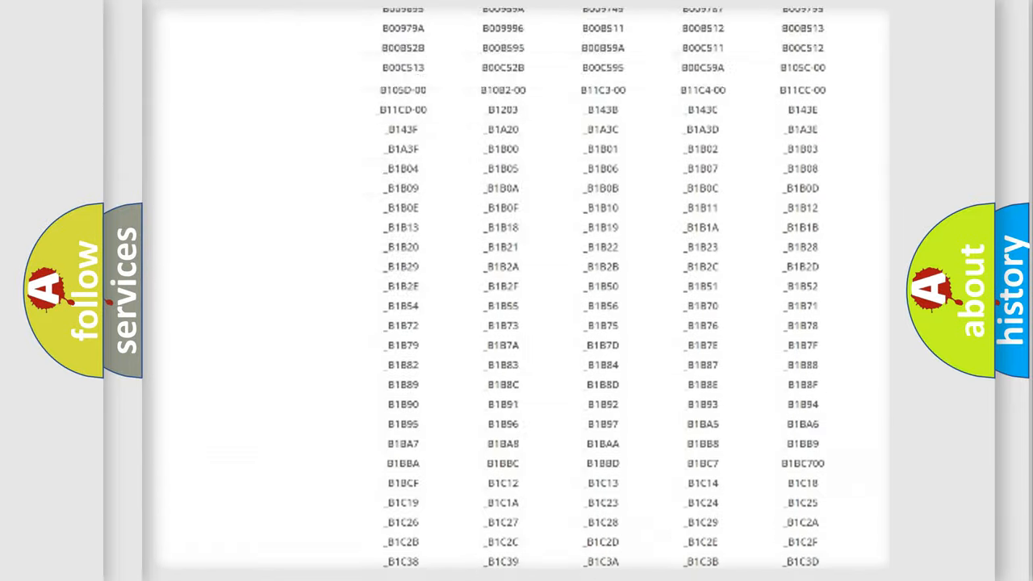